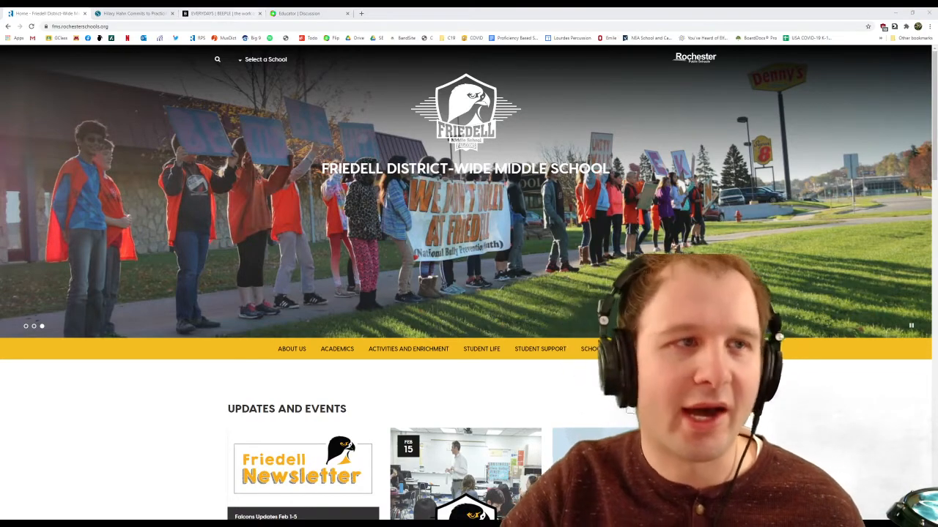
click(135, 13)
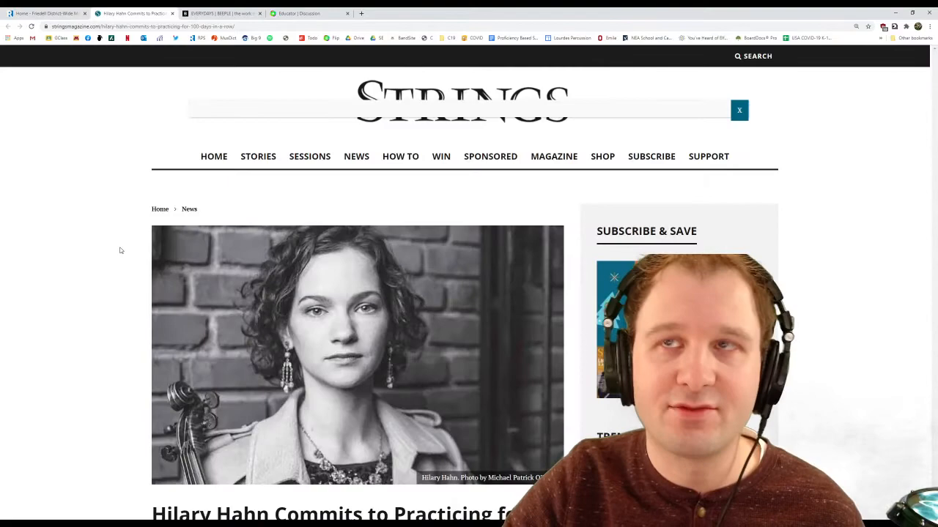
scroll(down, 3)
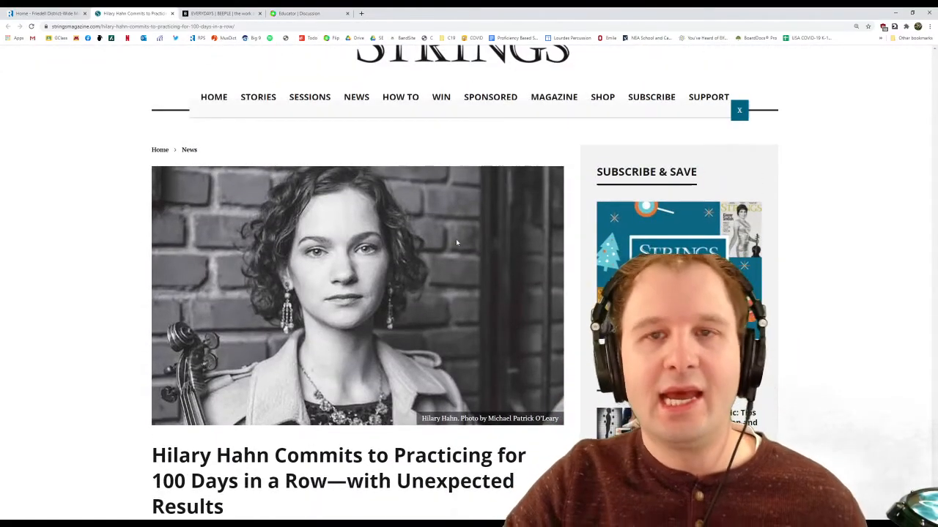
scroll(down, 3)
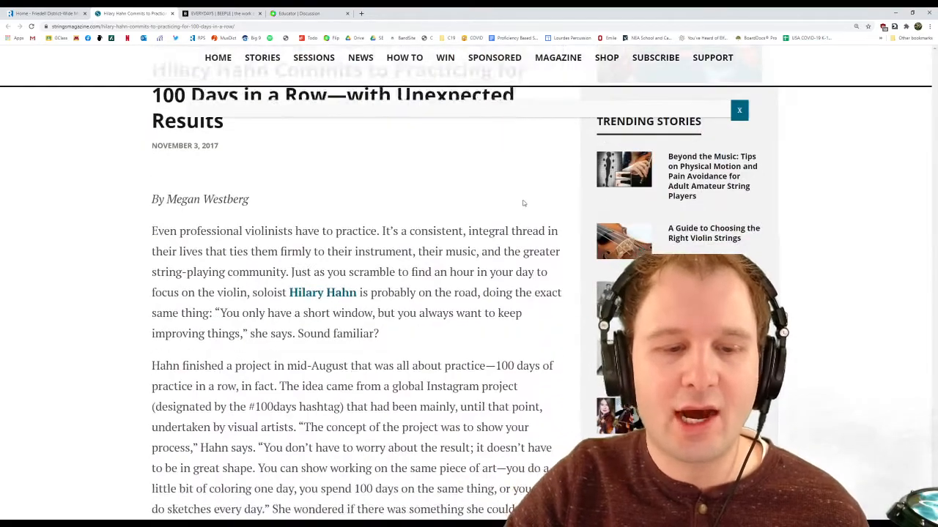
scroll(down, 3)
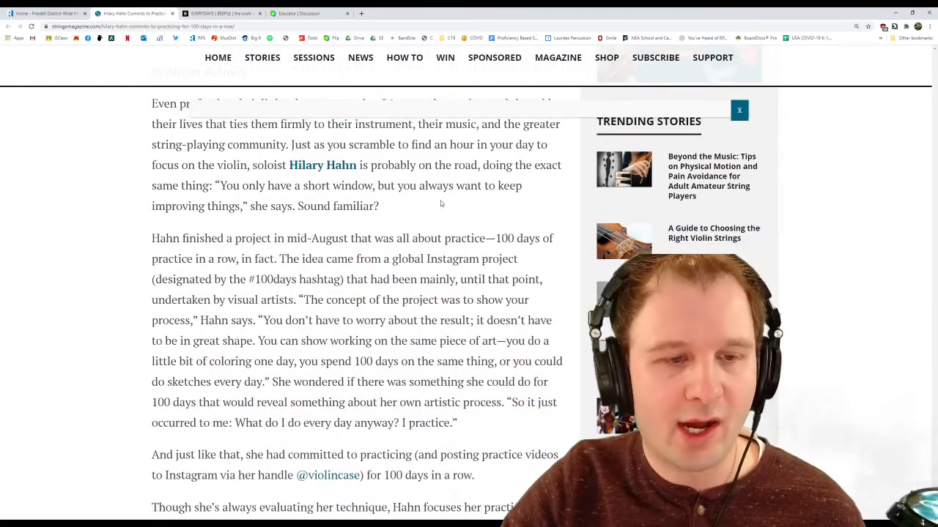
scroll(down, 3)
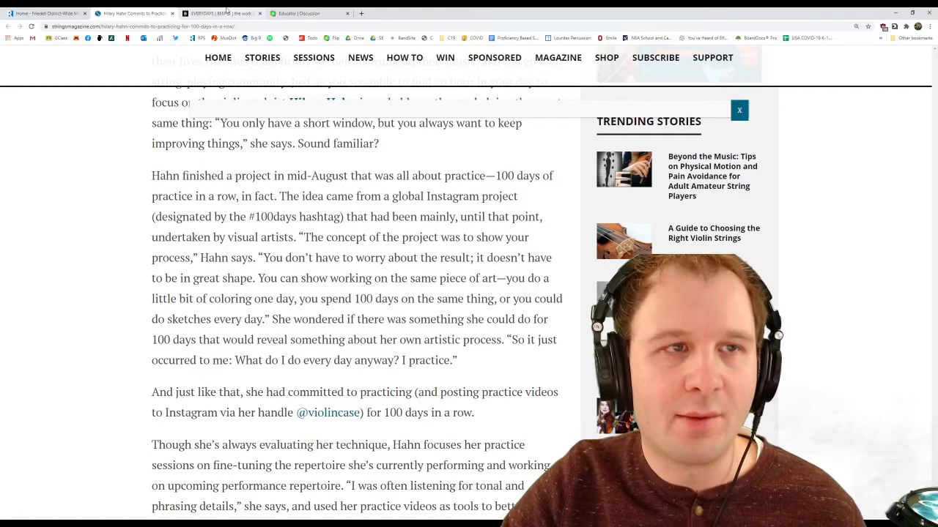
Step: Show the EVERYDAYS | BEEPLE tab with its 5027-day artwork grid
click(219, 13)
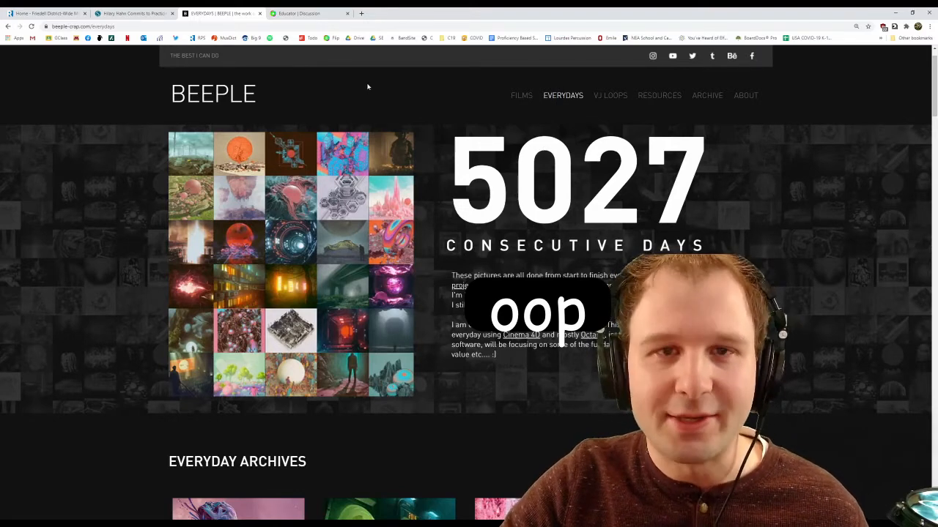
Step: Show the Educator | Discussion tab listing the private '100days challenge' group
click(307, 14)
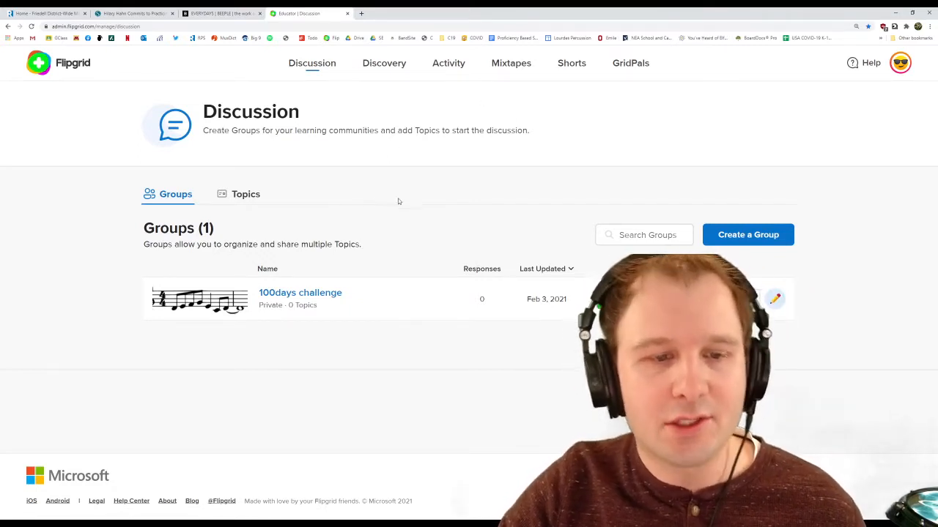
mouse_move(407, 197)
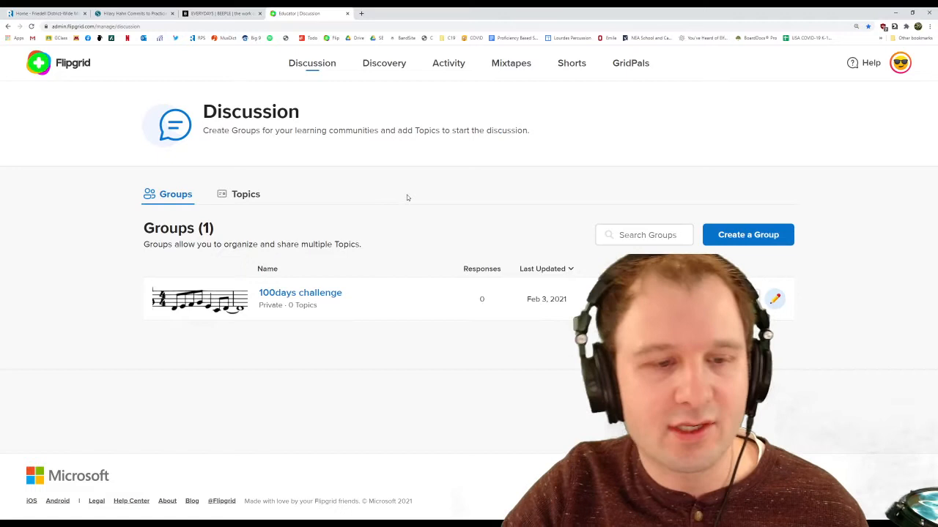
click(300, 292)
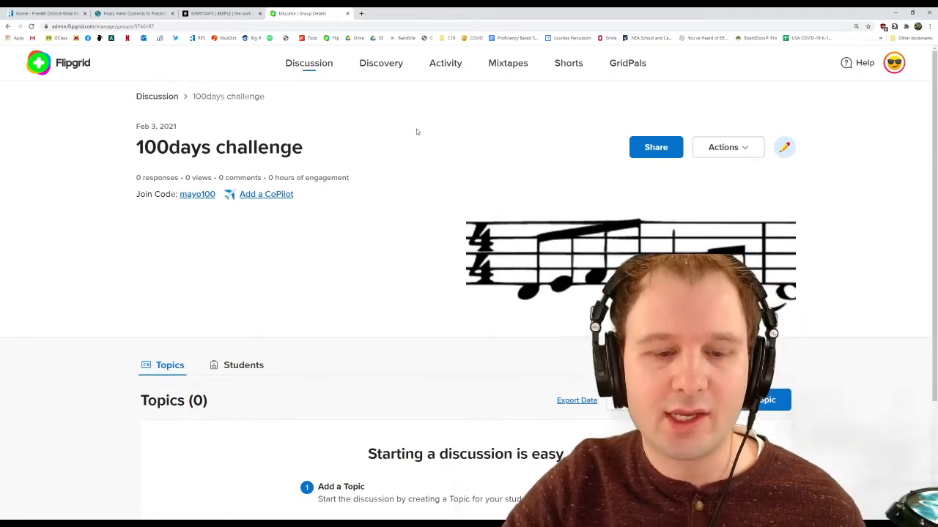
mouse_move(450, 117)
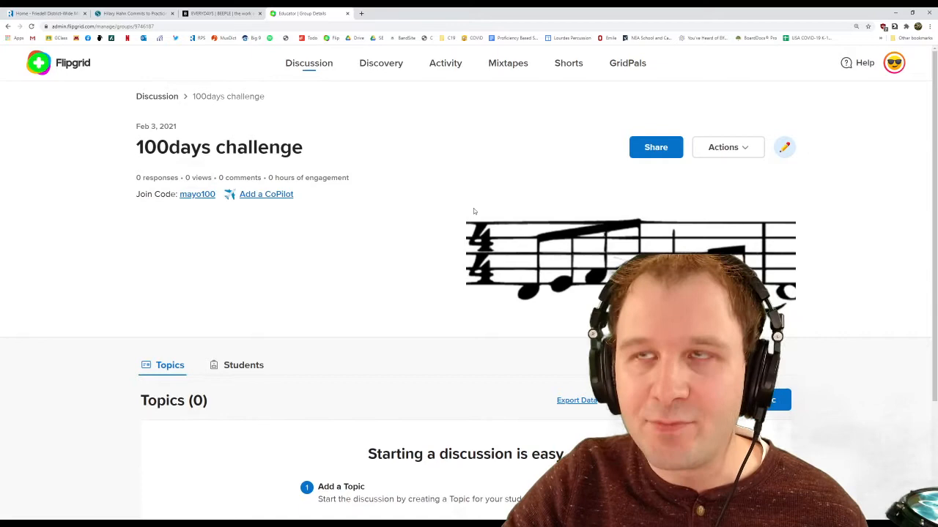
scroll(down, 3)
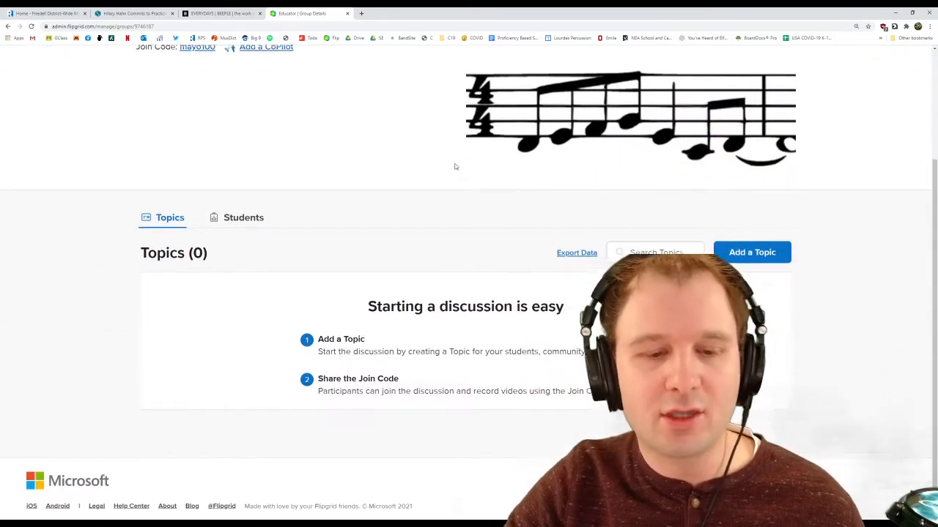